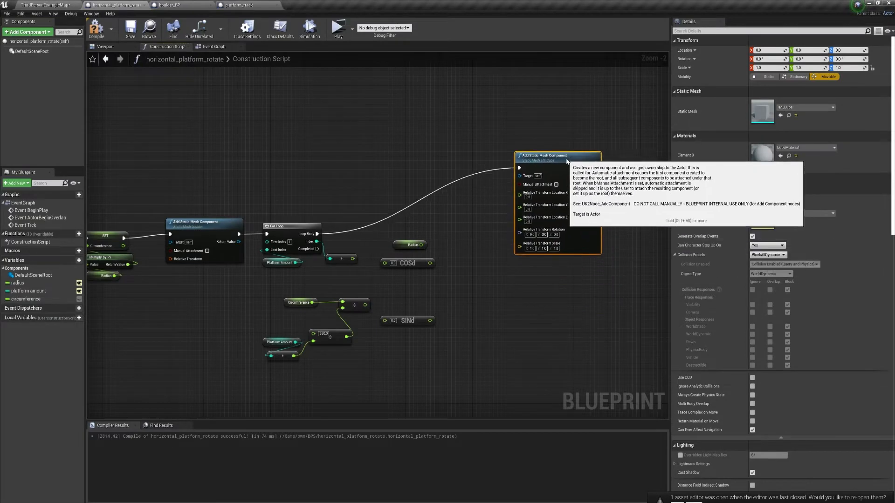
mouse_move(370, 322)
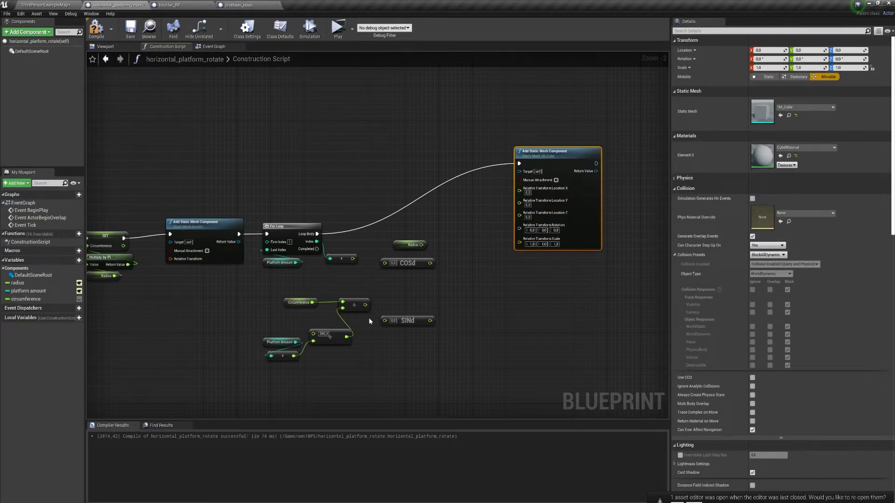
- Compile the reworked construction script and run the neon platformer level in Play mode
left_click(337, 25)
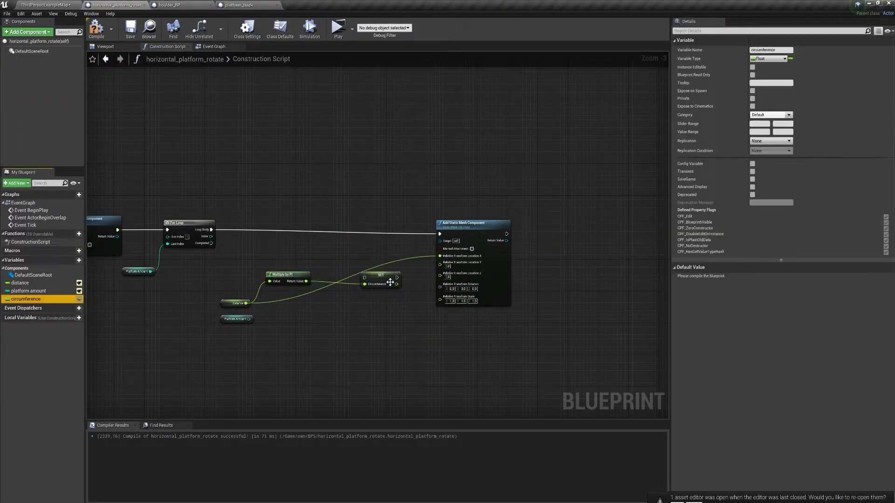
left_click(338, 27)
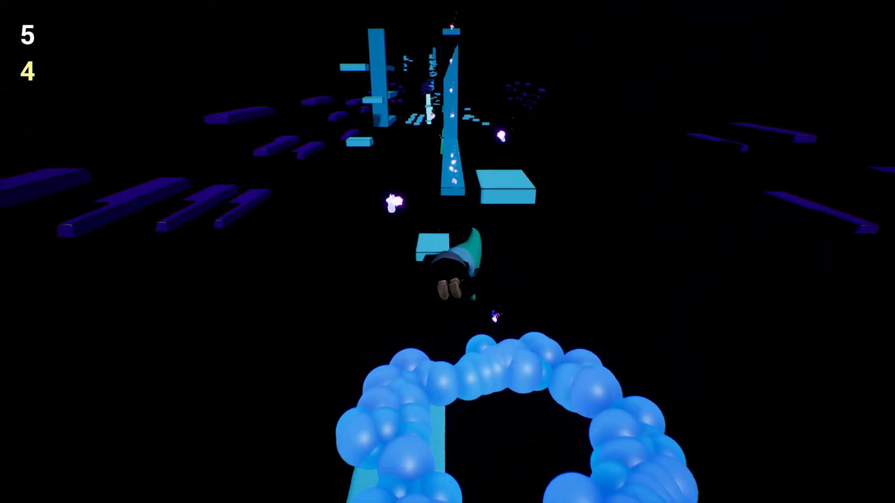